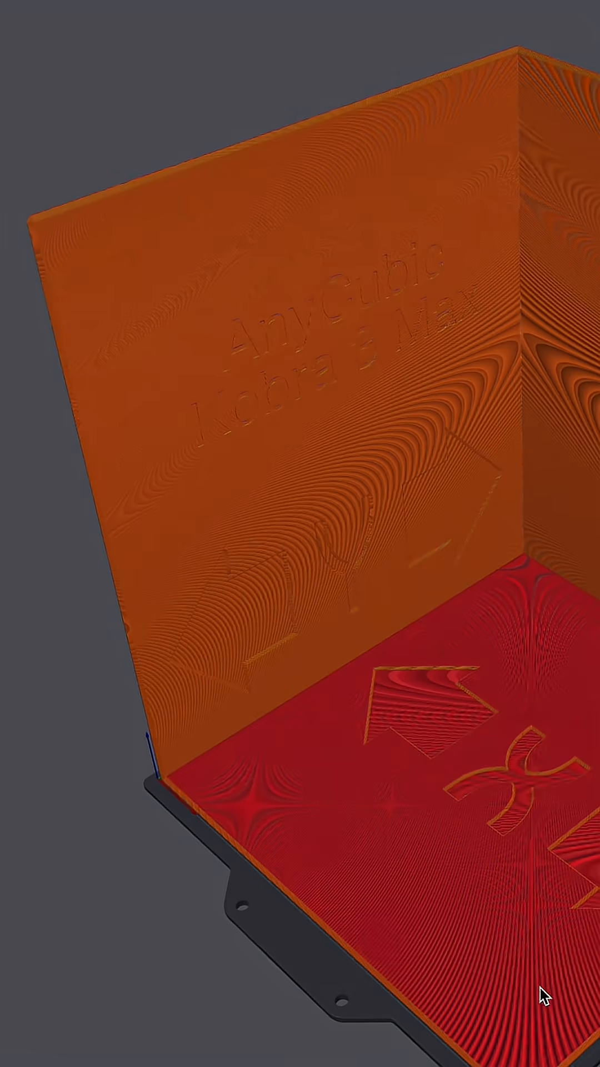
# Scale the corner model to 43.84%, giving X and Y sizes of 167.05 mm.
pyautogui.click(347, 76)
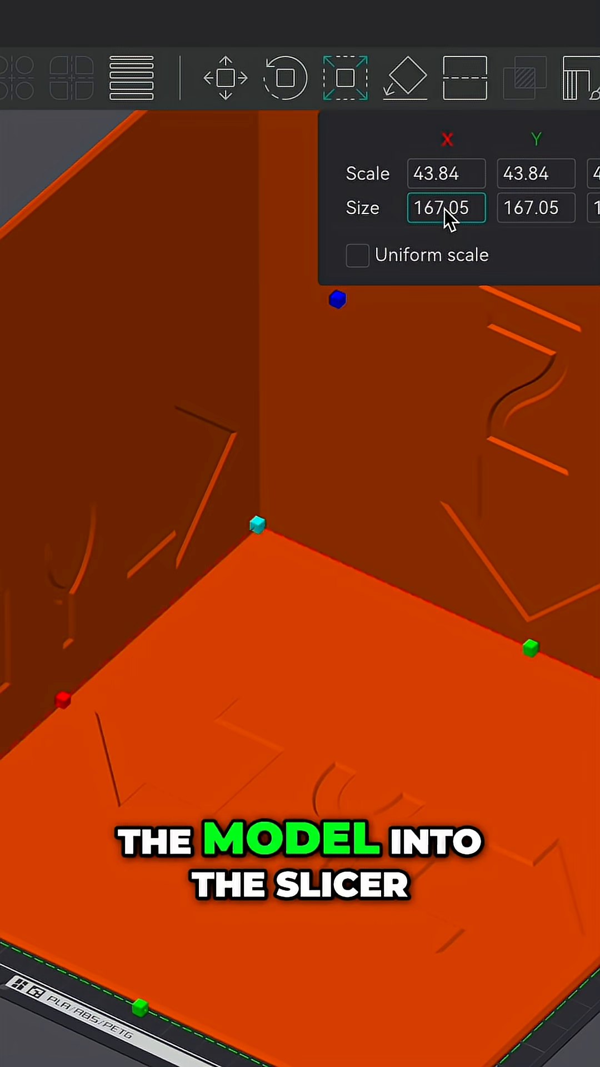